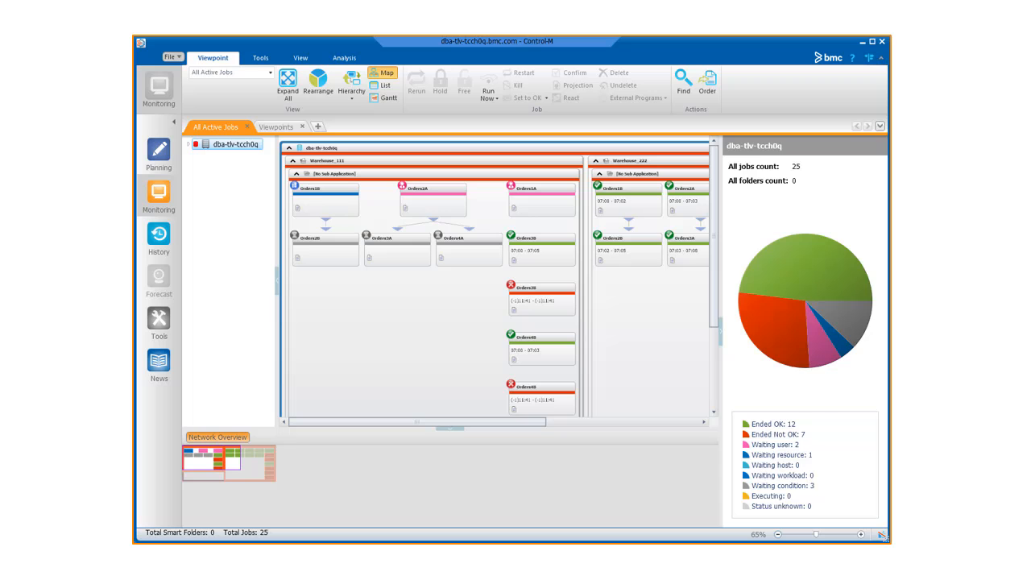
{"action": "mouse_move", "coordinate": [633, 218]}
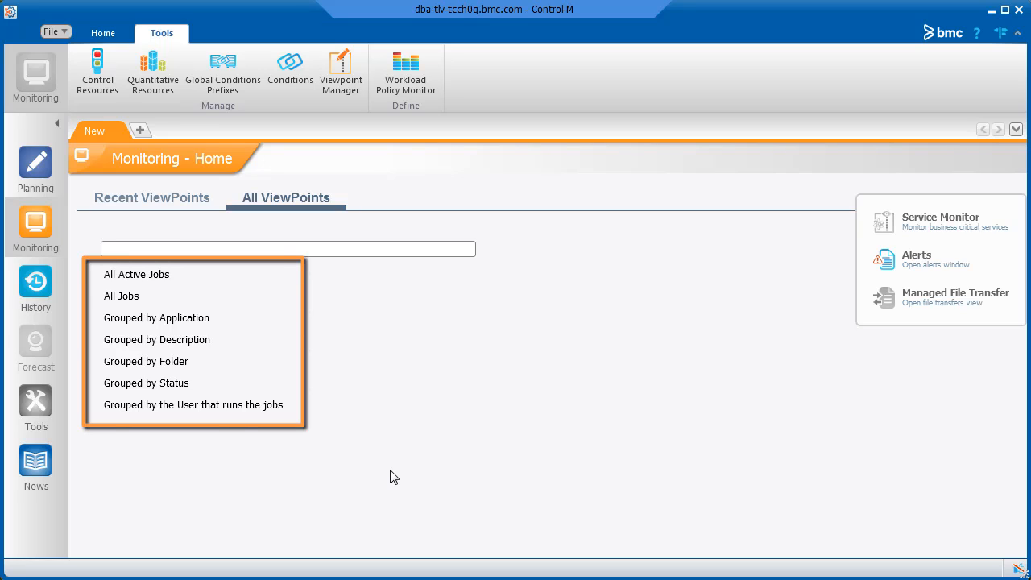
- Open the Grouped by Status viewpoint and expand all its status groups to show their jobs
{"action": "left_click", "coordinate": [286, 197]}
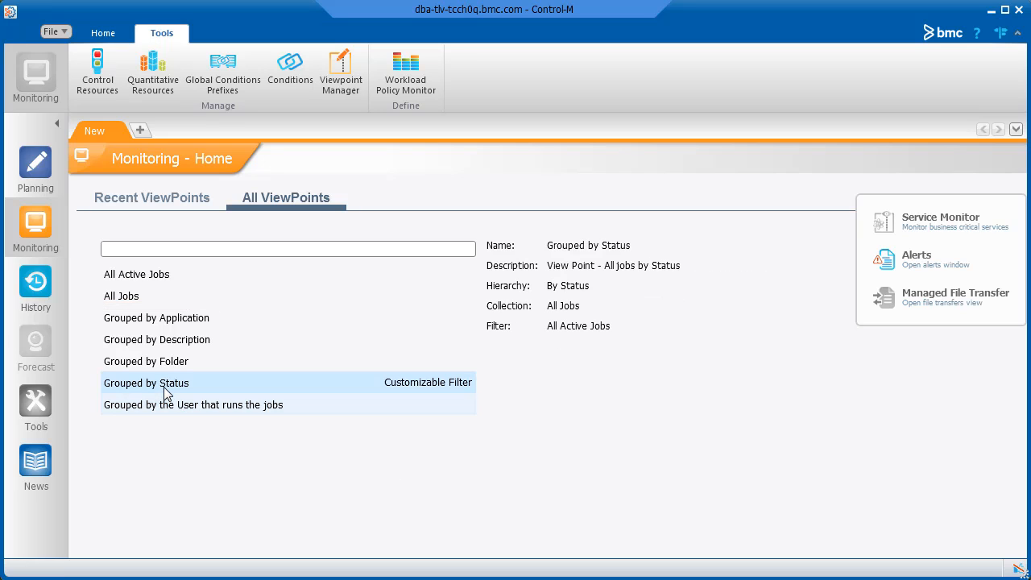
{"action": "double_click", "coordinate": [146, 382]}
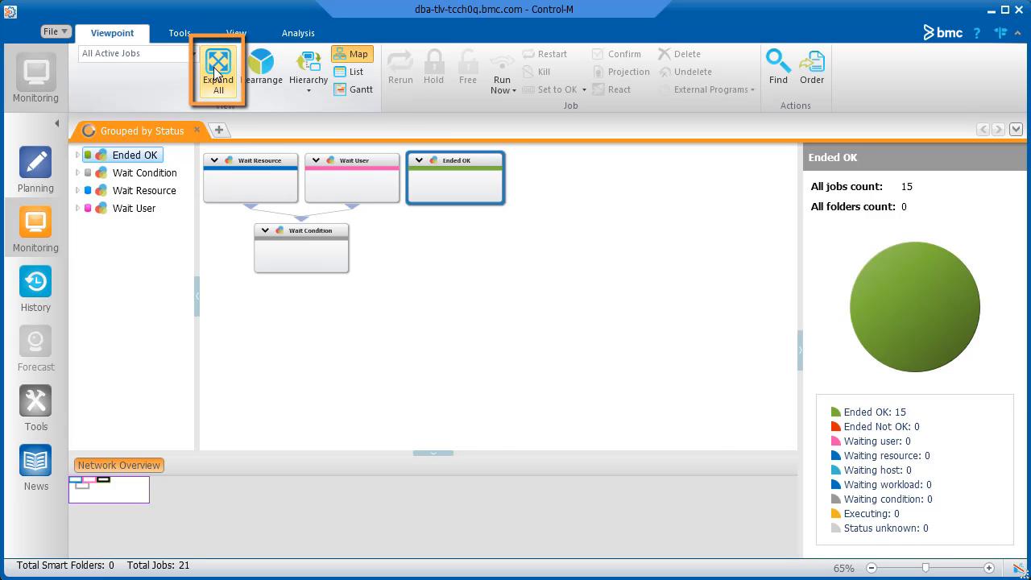
{"action": "left_click", "coordinate": [218, 68]}
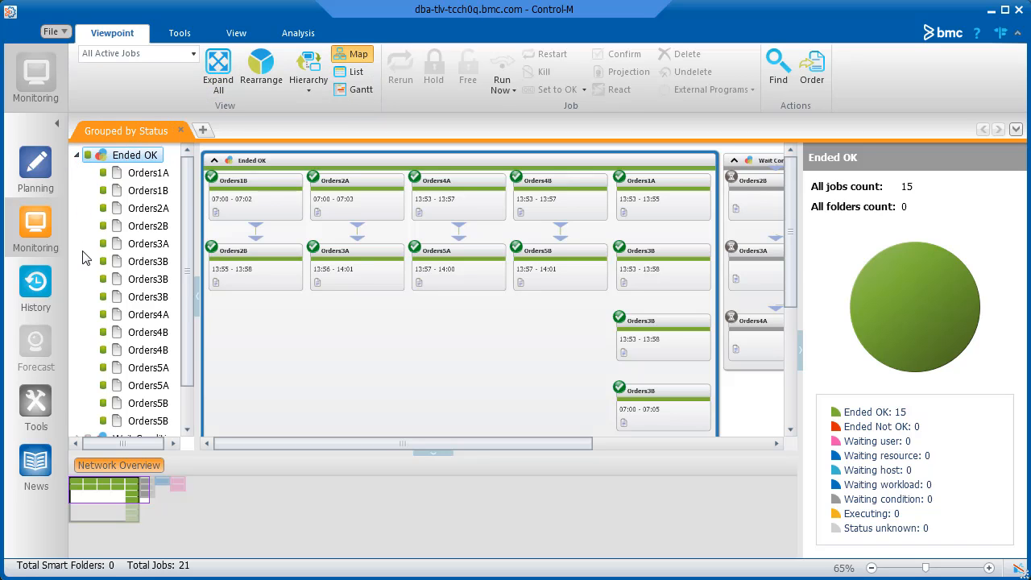
{"action": "scroll", "scroll_direction": "down", "scroll_amount": 3}
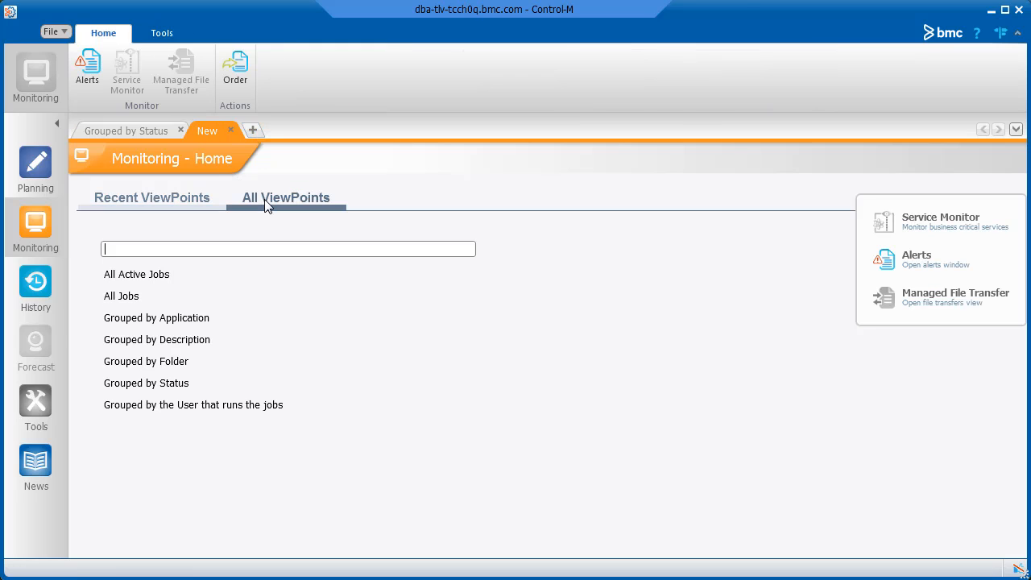
- Set up a customizable filter for Grouped by Folder with Folder set to Whse*
{"action": "left_click", "coordinate": [156, 317]}
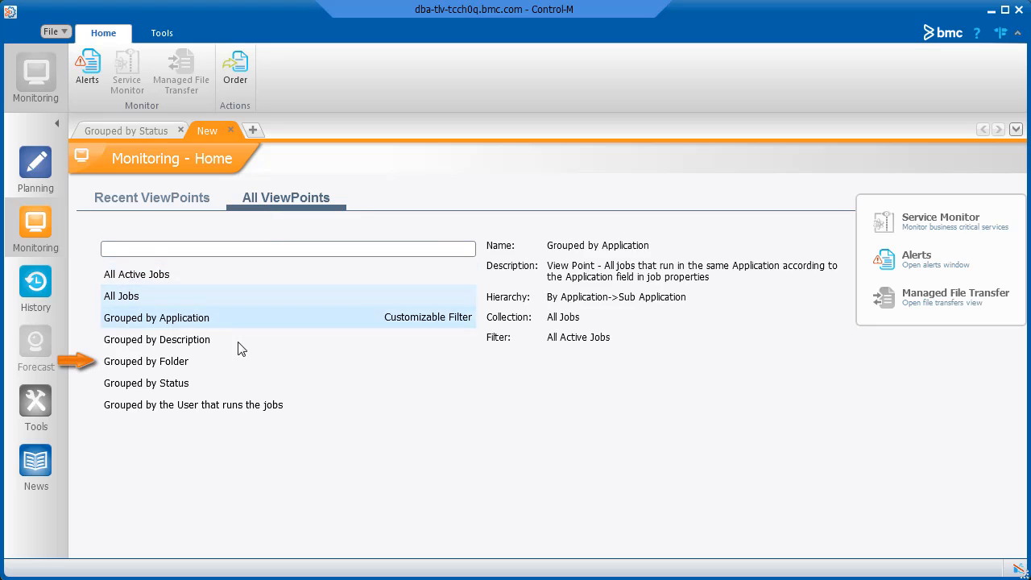
{"action": "left_click", "coordinate": [146, 361]}
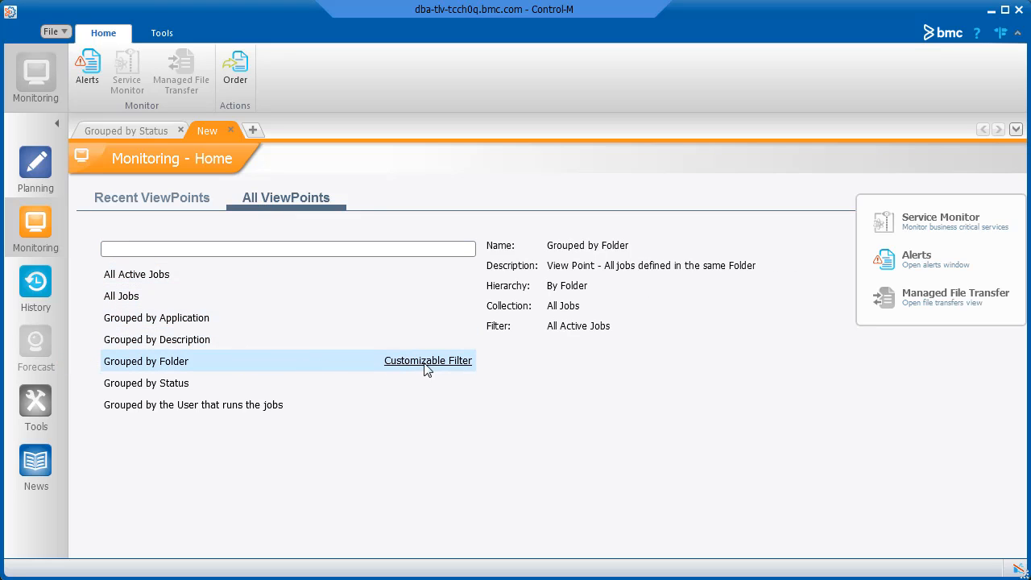
{"action": "left_click", "coordinate": [427, 360]}
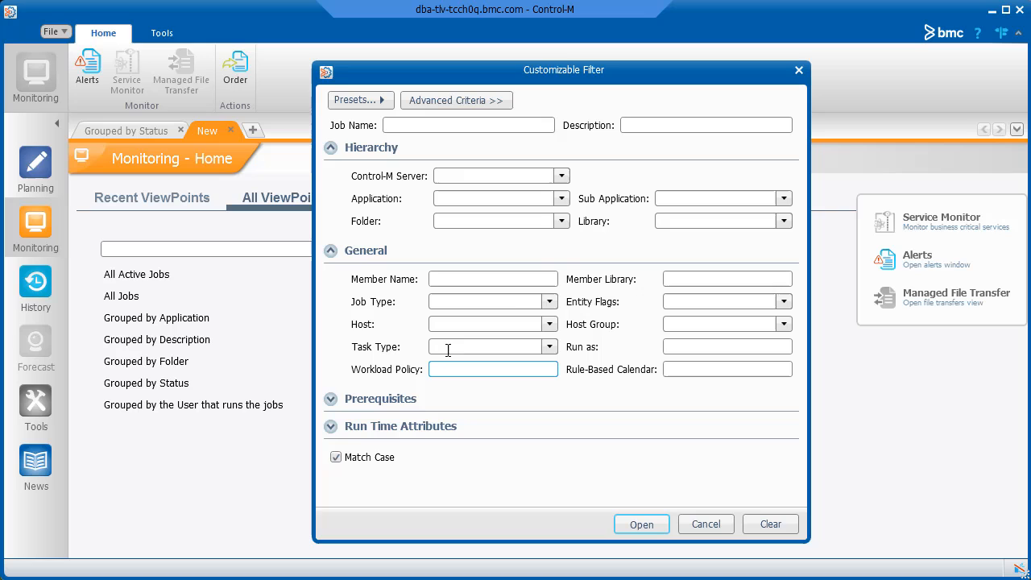
{"action": "left_click", "coordinate": [562, 221]}
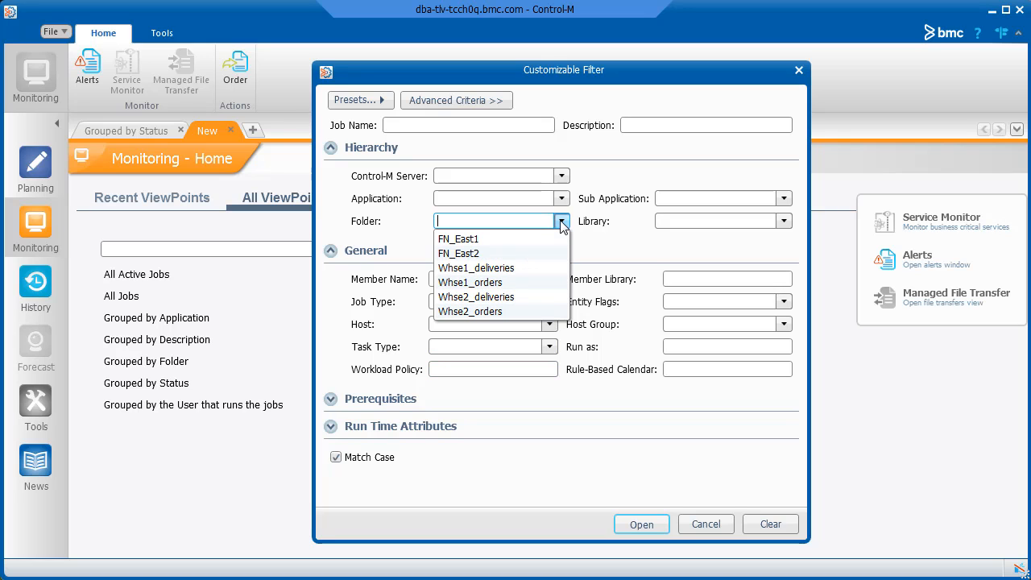
{"action": "left_click", "coordinate": [476, 268]}
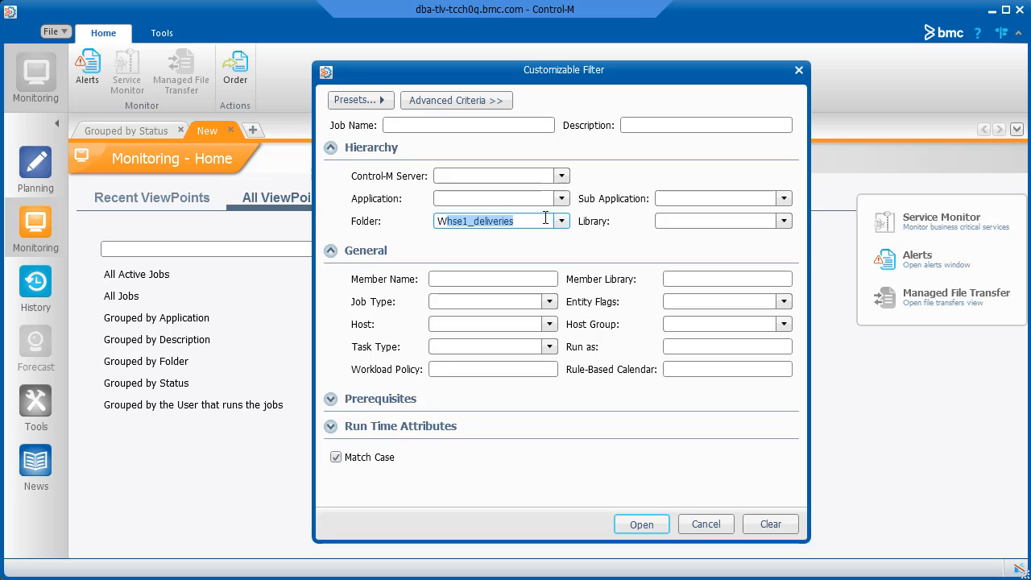
{"action": "type", "text": "Whse*"}
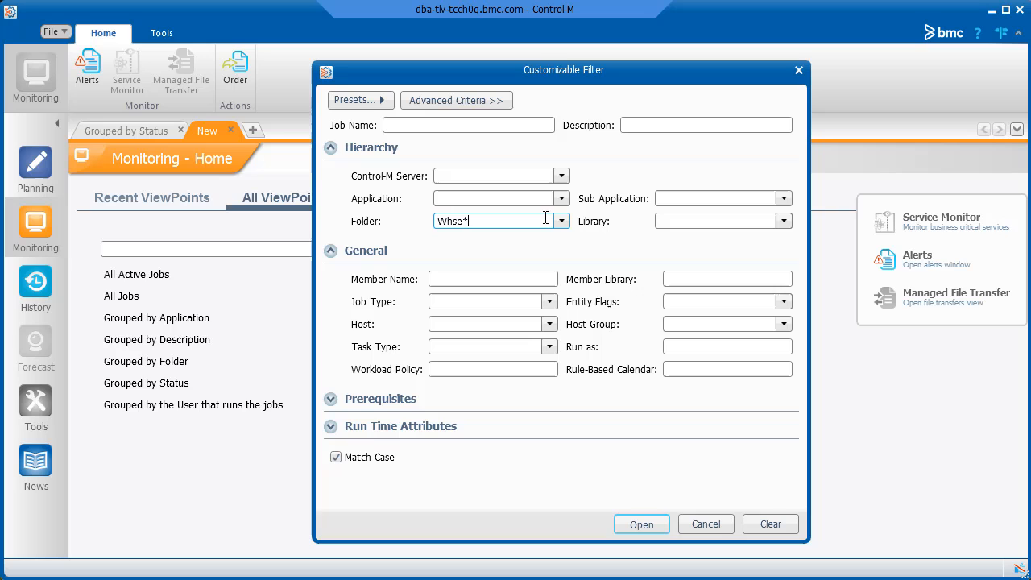
- Open the Whse*-filtered viewpoint, expand the server's folders, and close Grouped by Status
{"action": "left_click", "coordinate": [641, 523]}
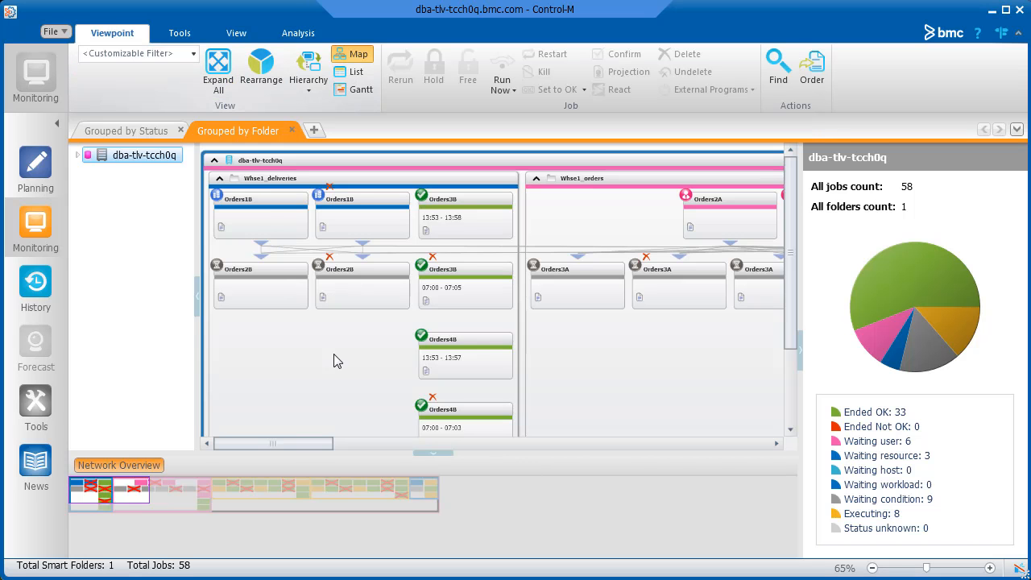
{"action": "left_click", "coordinate": [77, 154]}
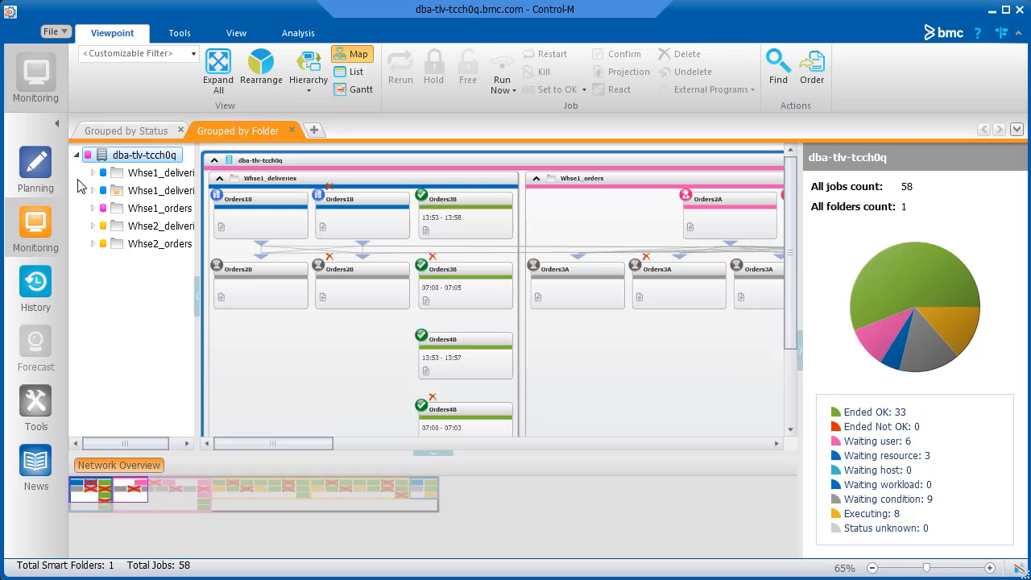
{"action": "left_click", "coordinate": [180, 130]}
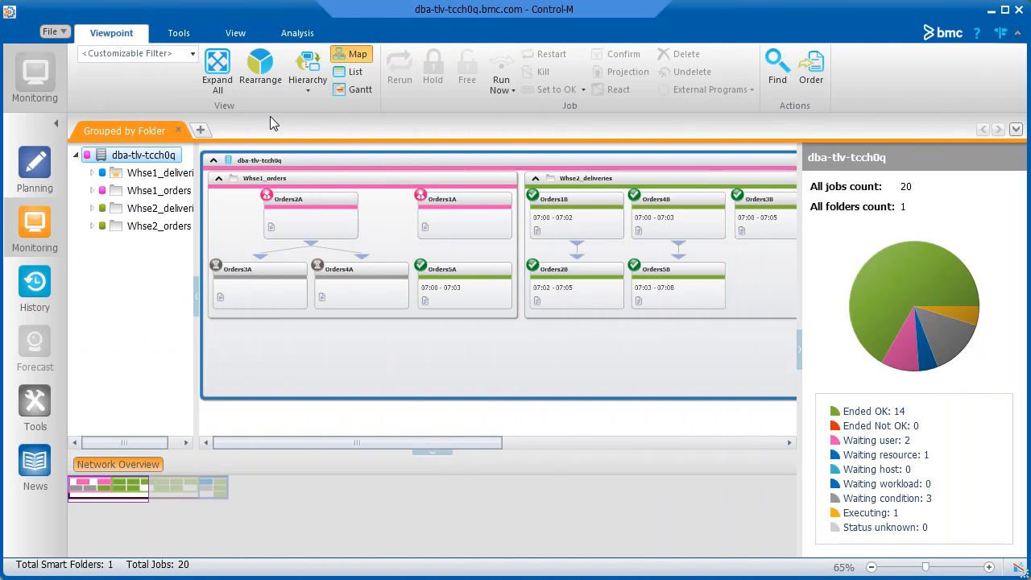
{"action": "mouse_move", "coordinate": [258, 113]}
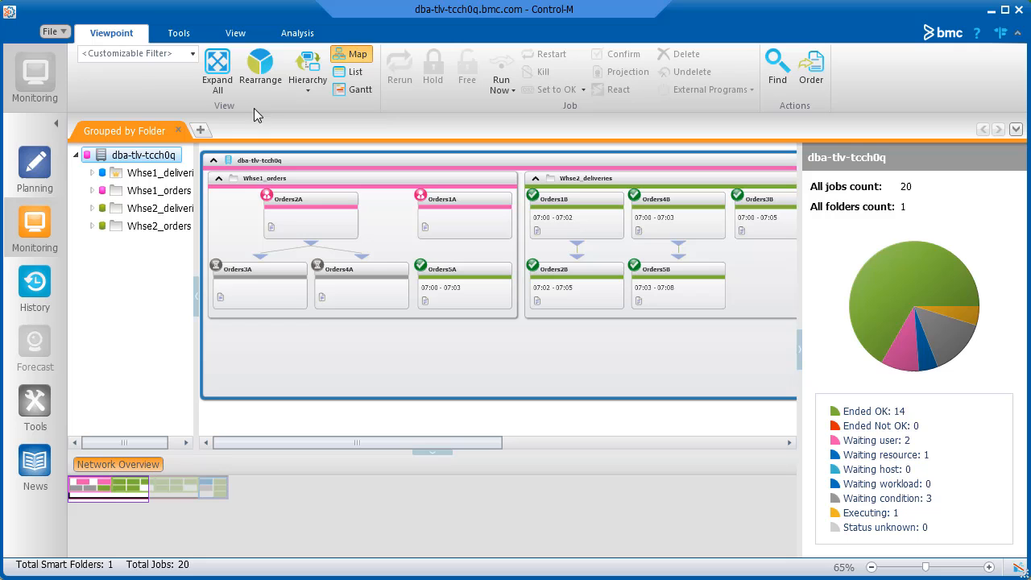
- In Viewpoint Manager, create a new viewpoint named VP1, keeping the Default hierarchy
{"action": "left_click", "coordinate": [179, 33]}
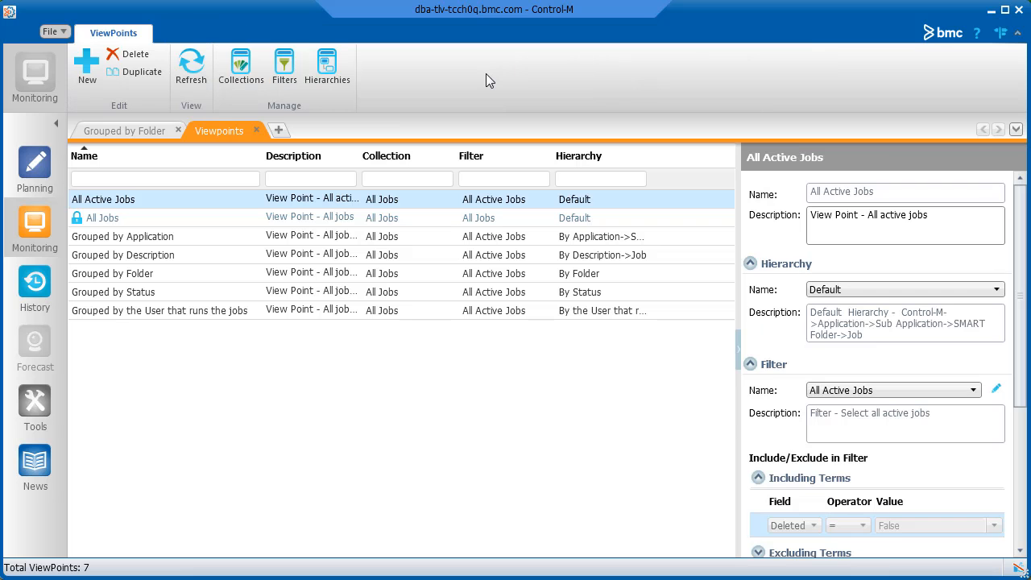
{"action": "left_click", "coordinate": [86, 68]}
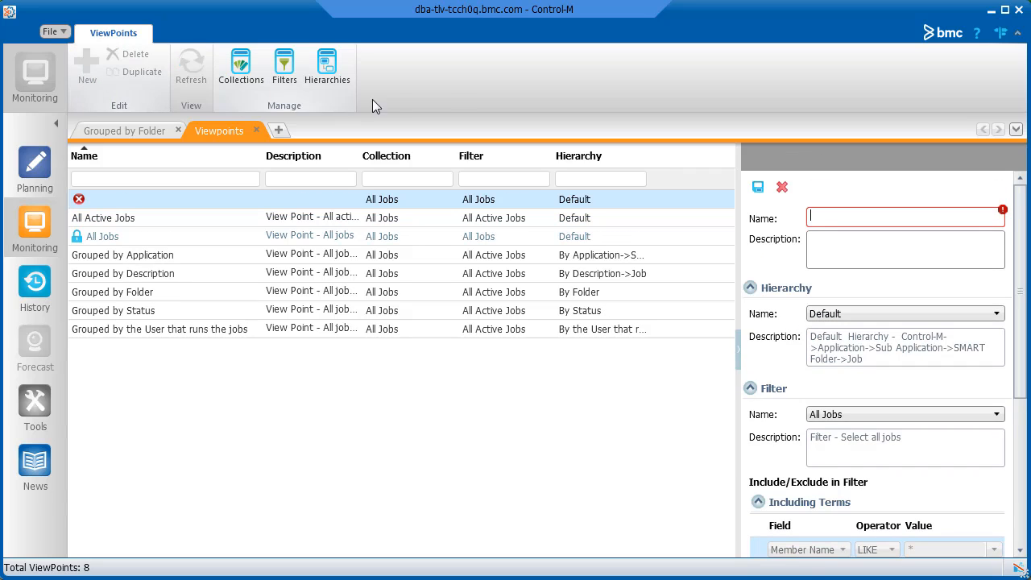
{"action": "mouse_move", "coordinate": [451, 98]}
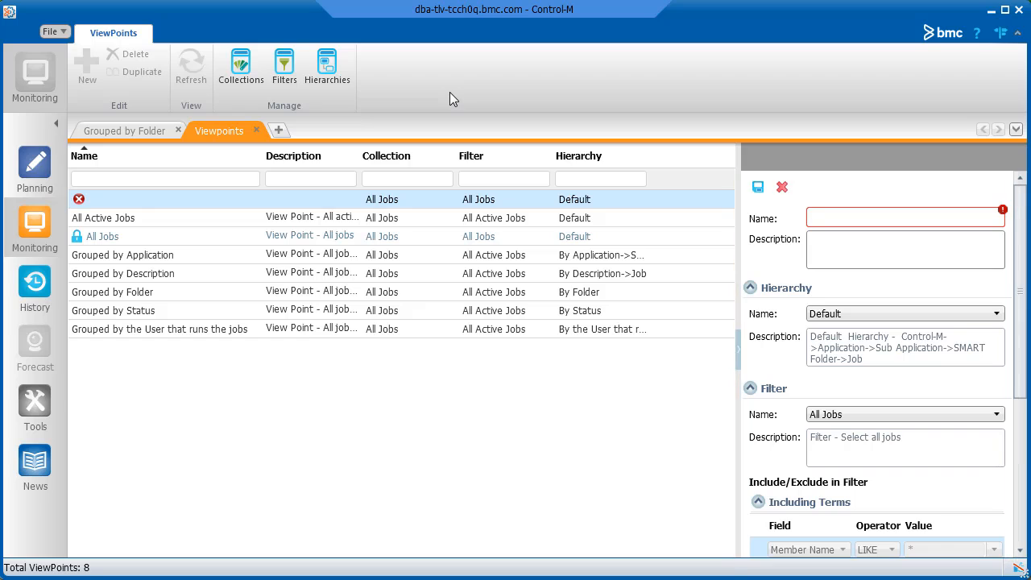
{"action": "type", "text": "VP1"}
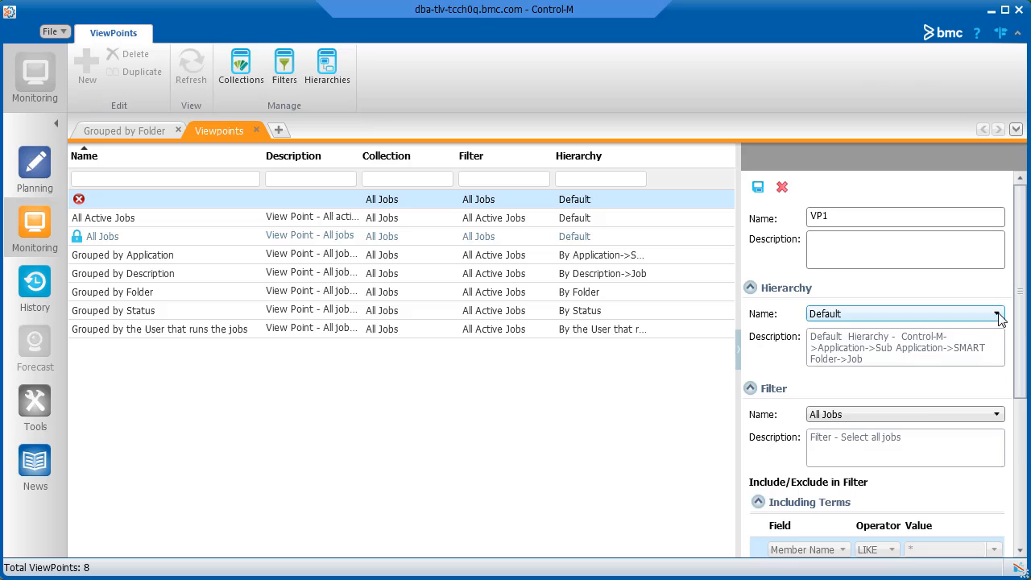
{"action": "left_click", "coordinate": [997, 313]}
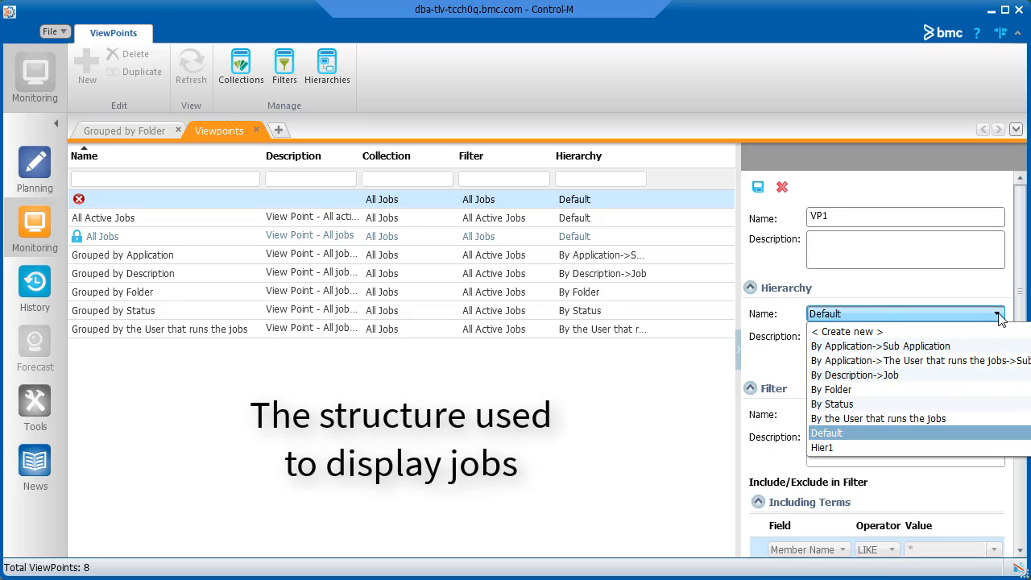
{"action": "left_click", "coordinate": [826, 433]}
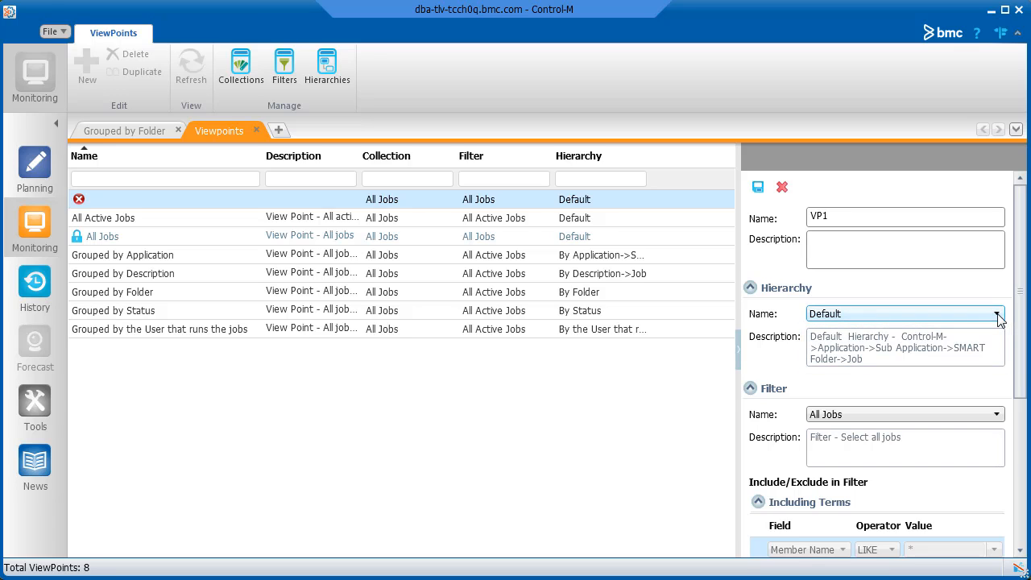
{"action": "left_click", "coordinate": [997, 314]}
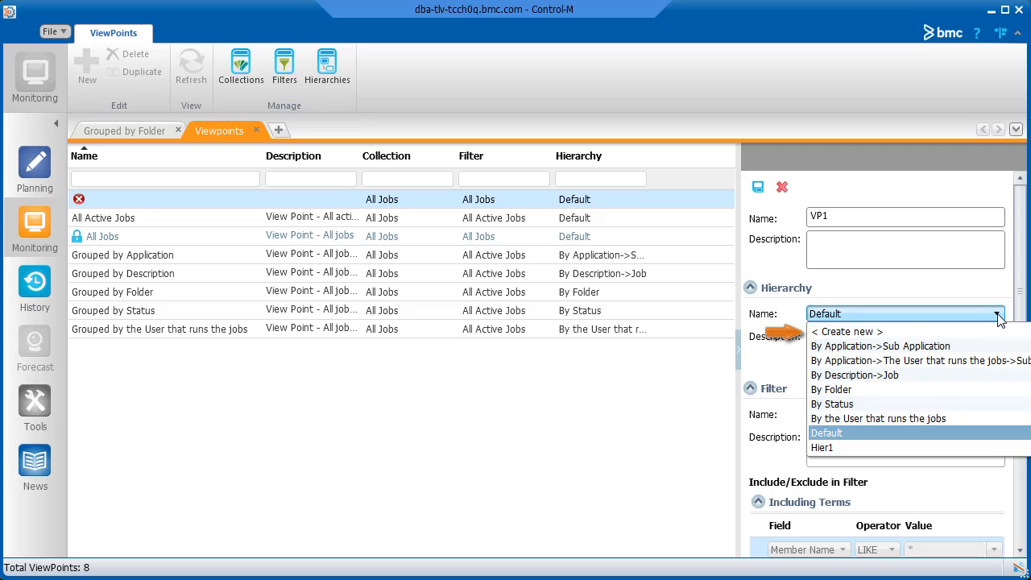
{"action": "left_click", "coordinate": [825, 432]}
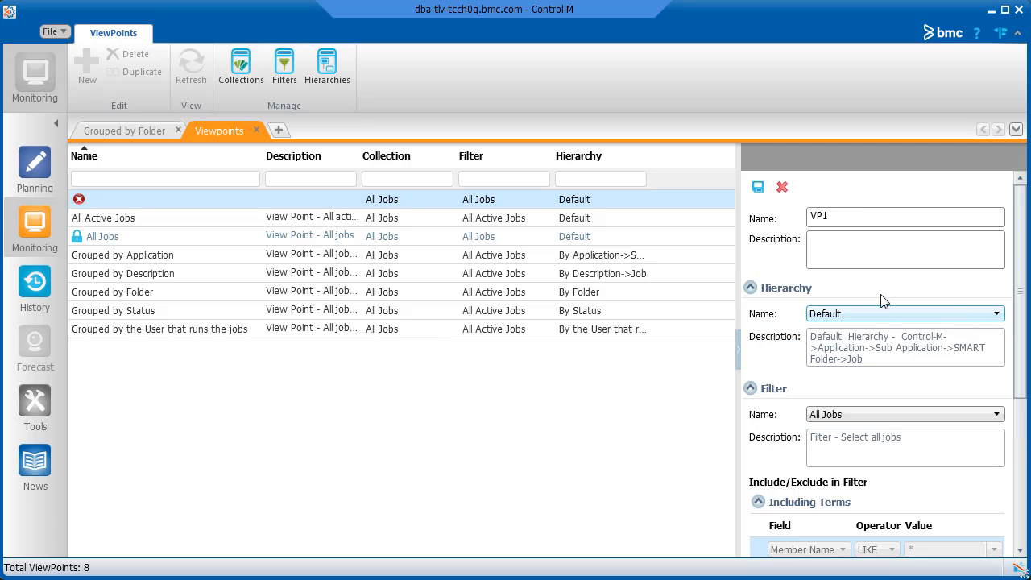
- Select Hier1 and browse the field choices for its first hierarchy level
{"action": "left_click", "coordinate": [327, 65]}
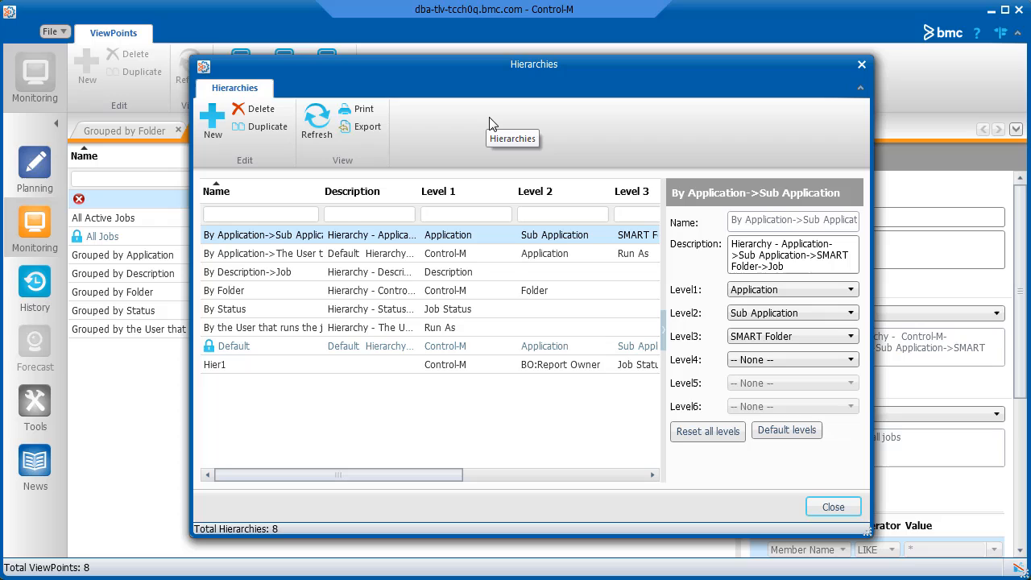
{"action": "mouse_move", "coordinate": [483, 252]}
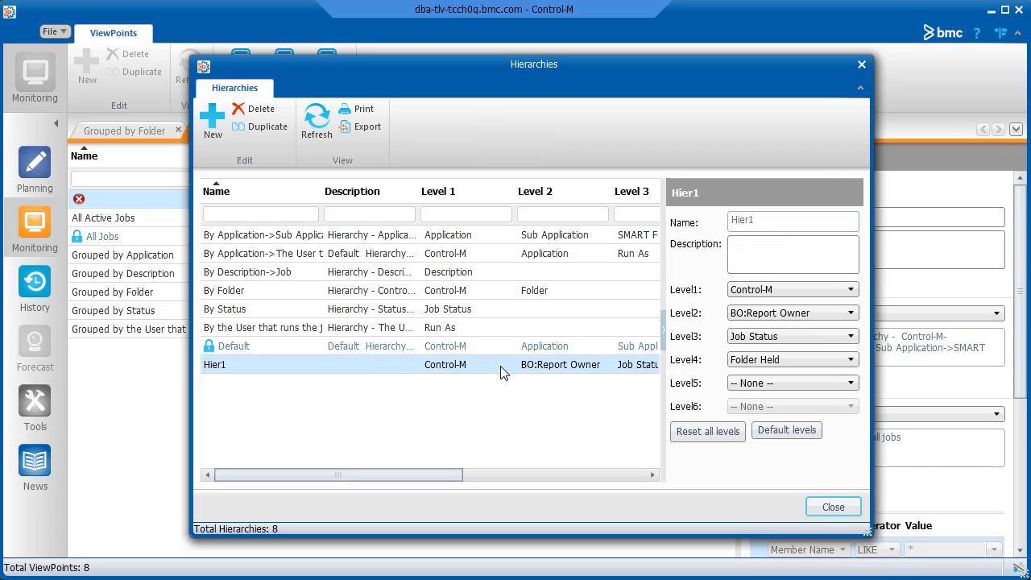
{"action": "left_click", "coordinate": [848, 289]}
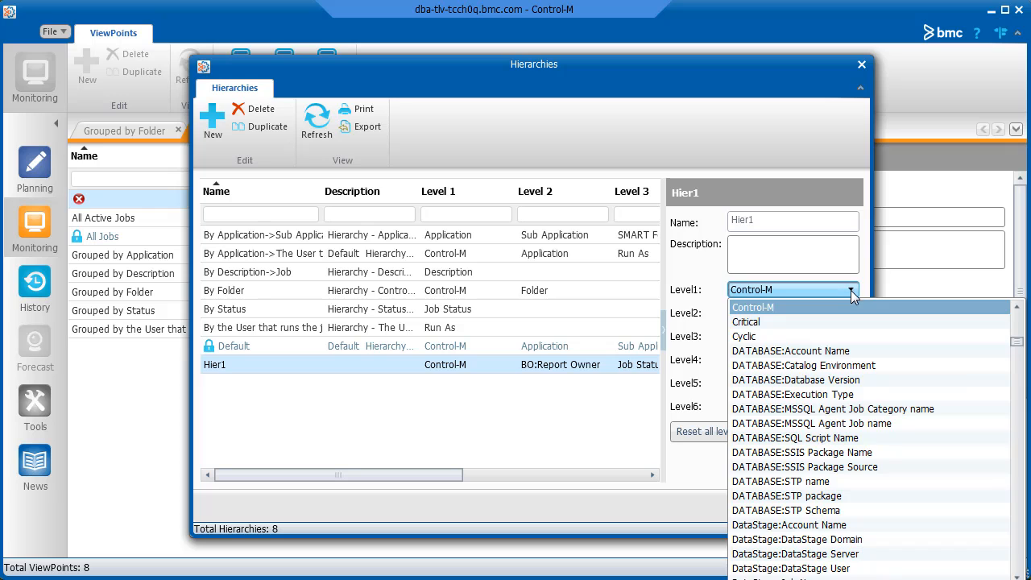
{"action": "scroll", "scroll_direction": "down", "scroll_amount": 3}
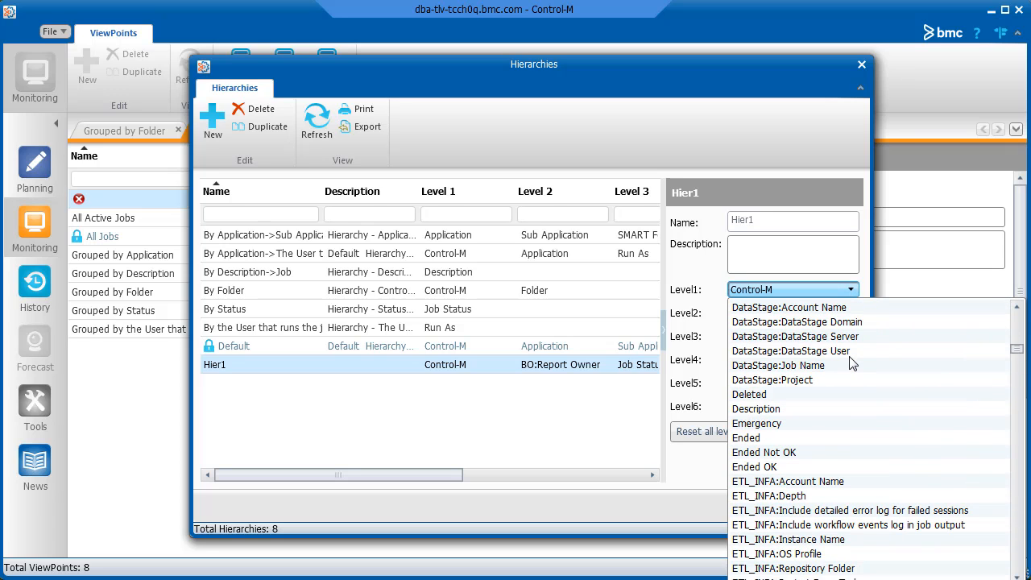
{"action": "left_click", "coordinate": [848, 312]}
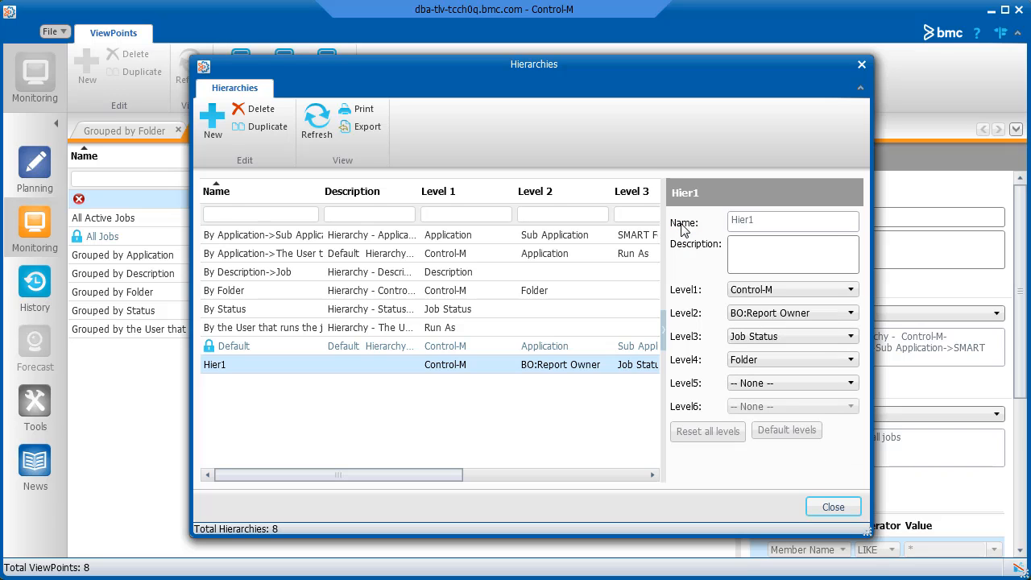
- Close the Hierarchies manager and set VP1's filter to Ended Not OK
{"action": "left_click", "coordinate": [832, 507]}
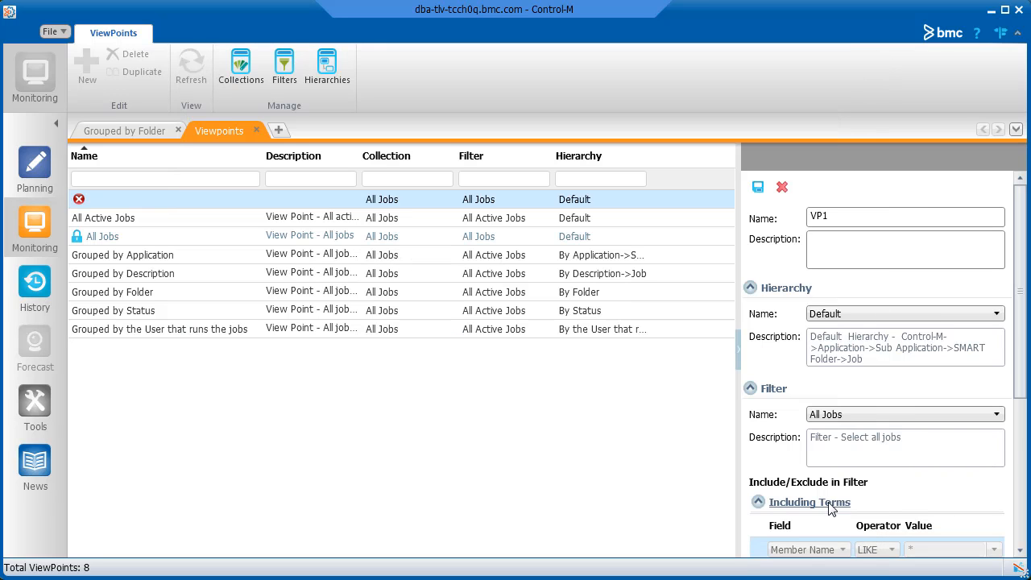
{"action": "mouse_move", "coordinate": [915, 502]}
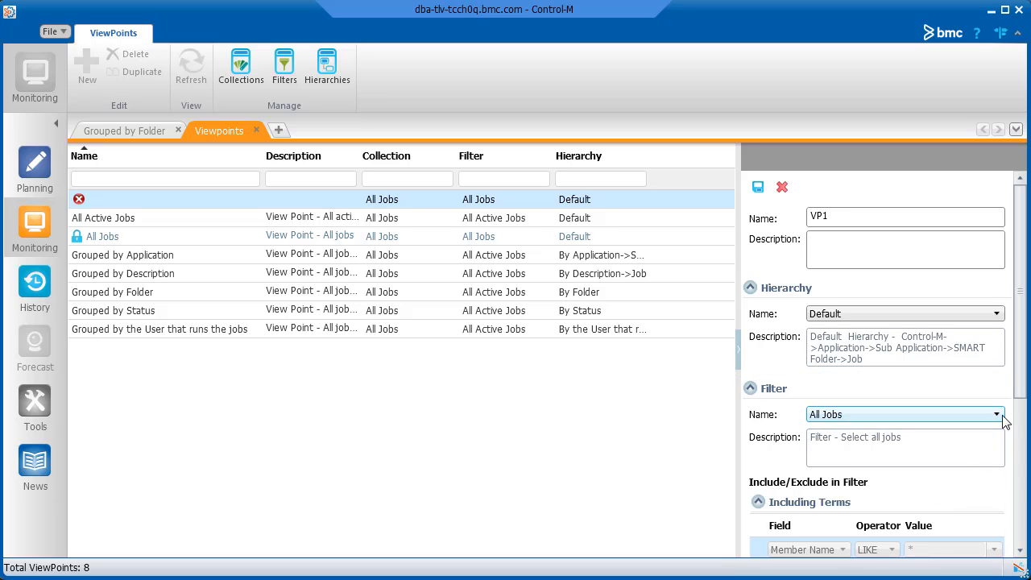
{"action": "left_click", "coordinate": [997, 414]}
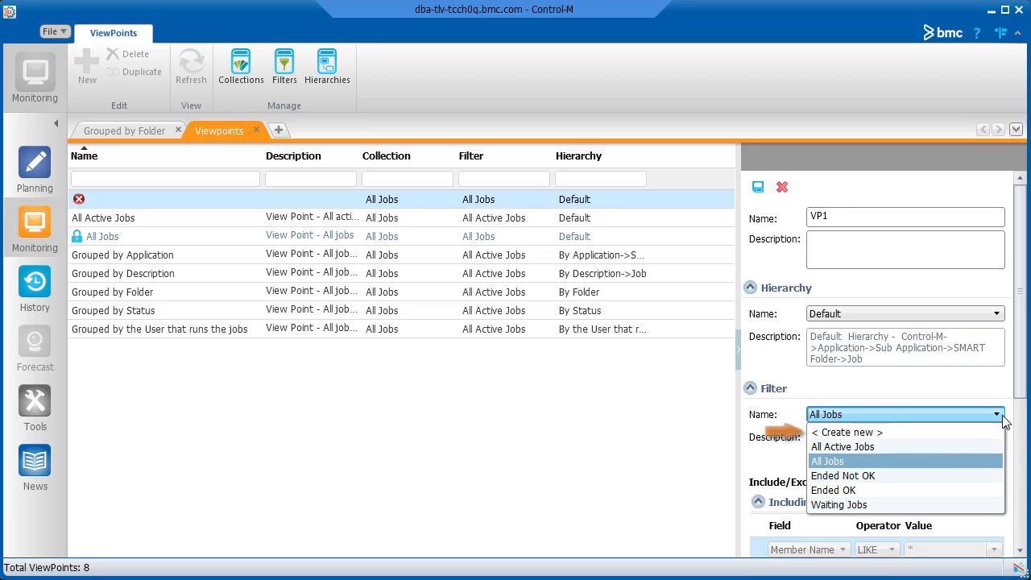
{"action": "mouse_move", "coordinate": [963, 475]}
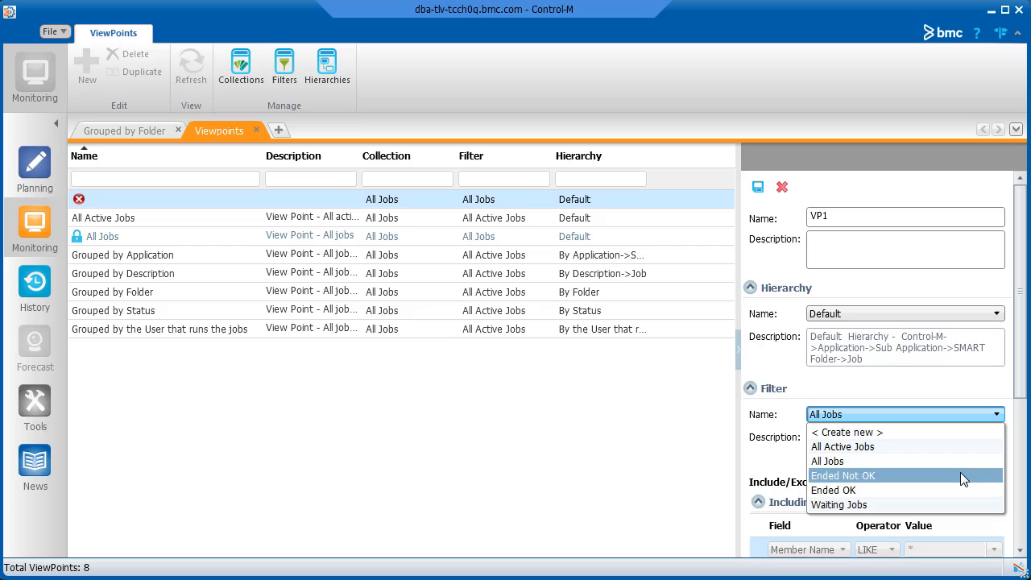
{"action": "left_click", "coordinate": [843, 475]}
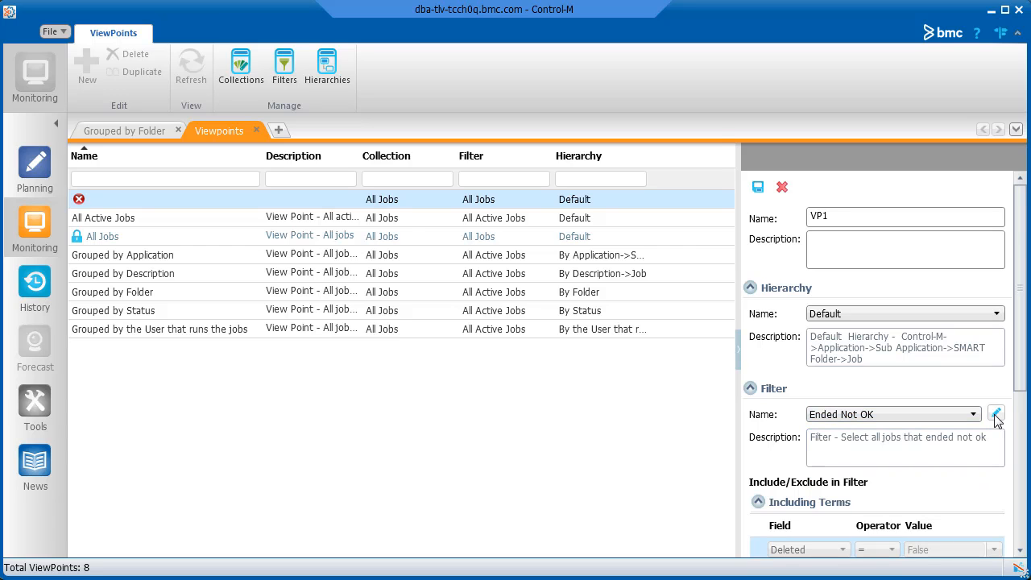
- Inspect the Ended Not OK filter's terms, then cancel without saving
{"action": "left_click", "coordinate": [996, 414]}
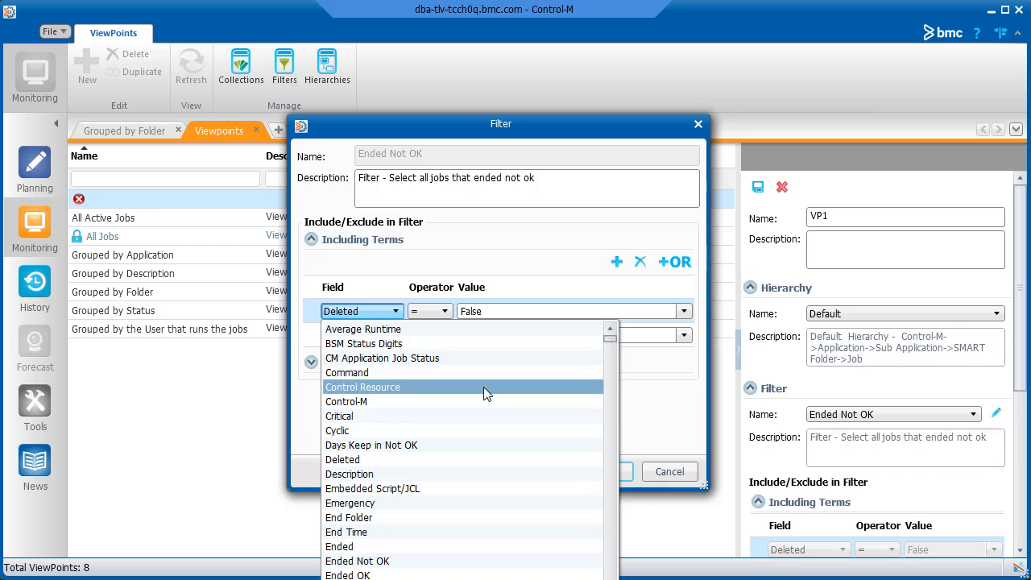
{"action": "scroll", "scroll_direction": "down", "scroll_amount": 3}
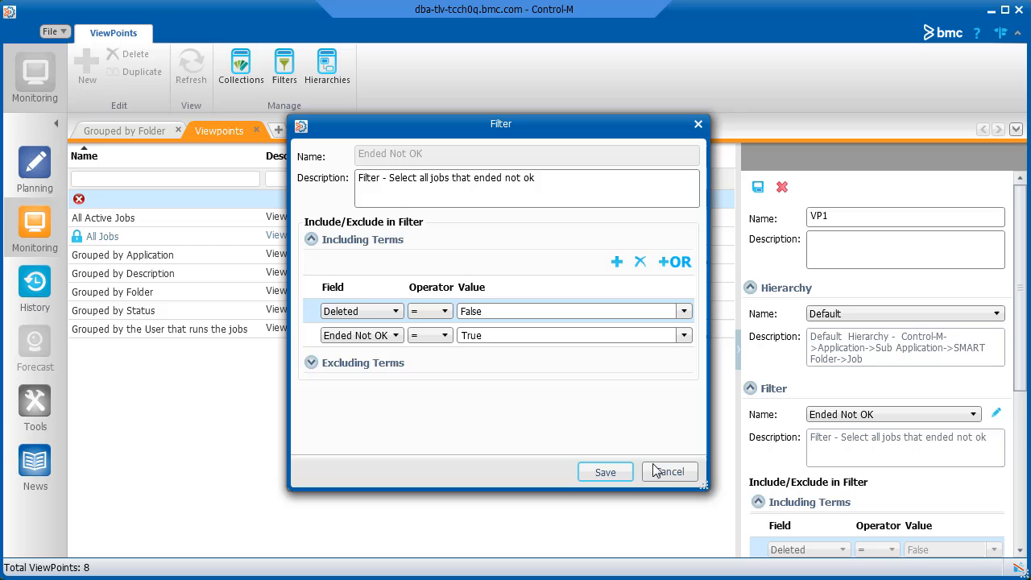
{"action": "left_click", "coordinate": [668, 471]}
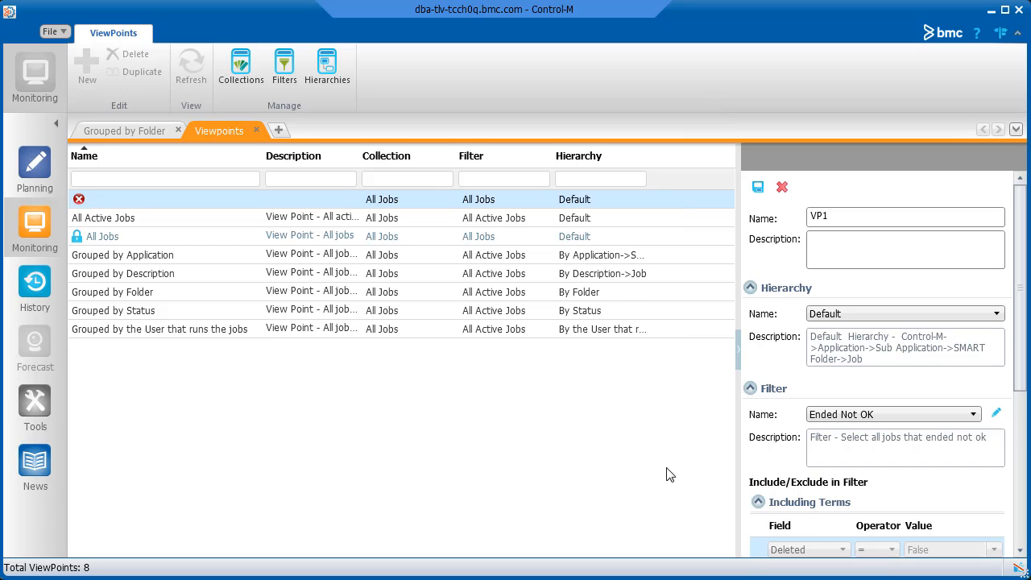
{"action": "scroll", "scroll_direction": "down", "scroll_amount": 3}
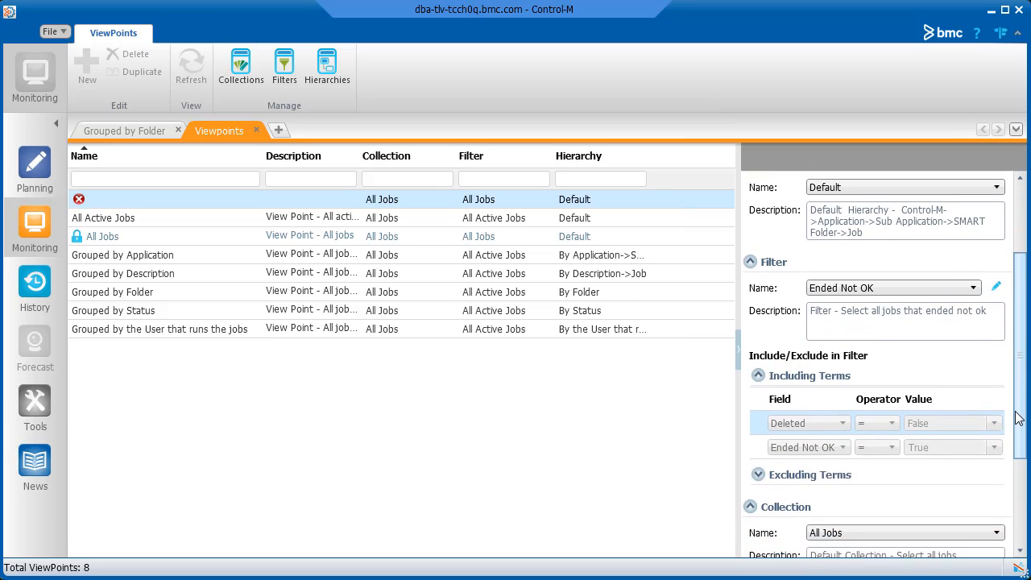
{"action": "scroll", "scroll_direction": "down", "scroll_amount": 3}
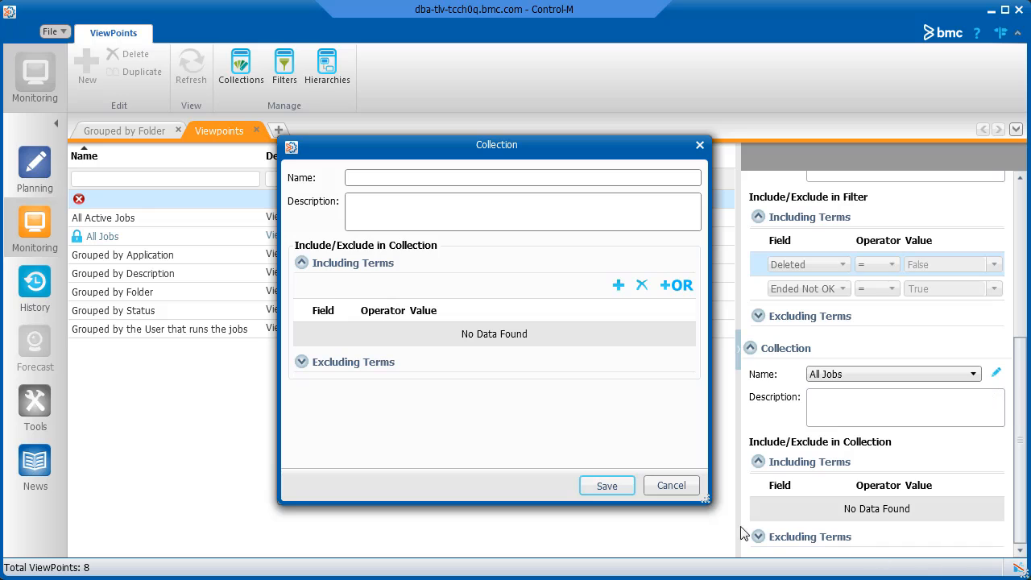
{"action": "left_click", "coordinate": [671, 485]}
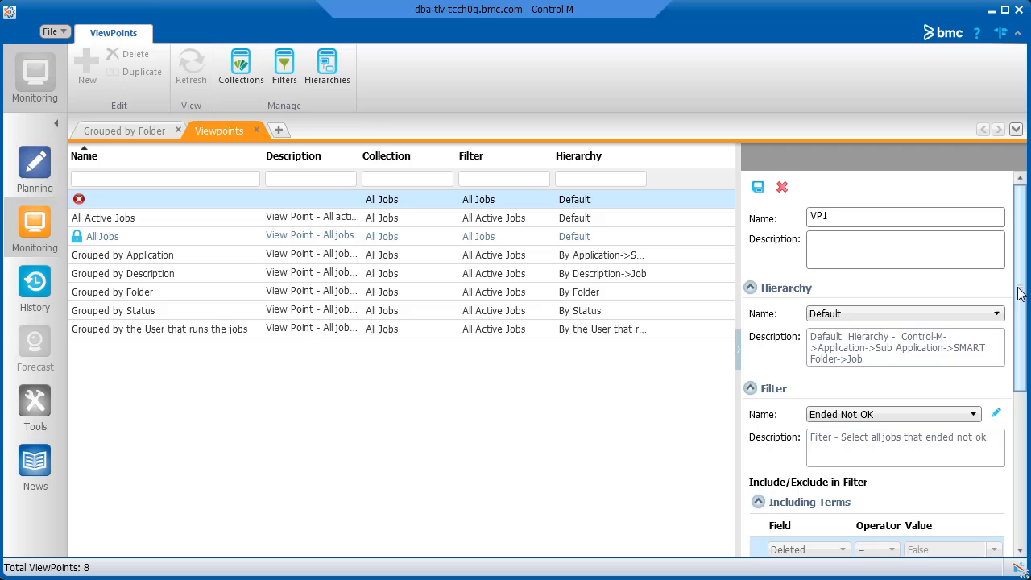
{"action": "left_click", "coordinate": [757, 186]}
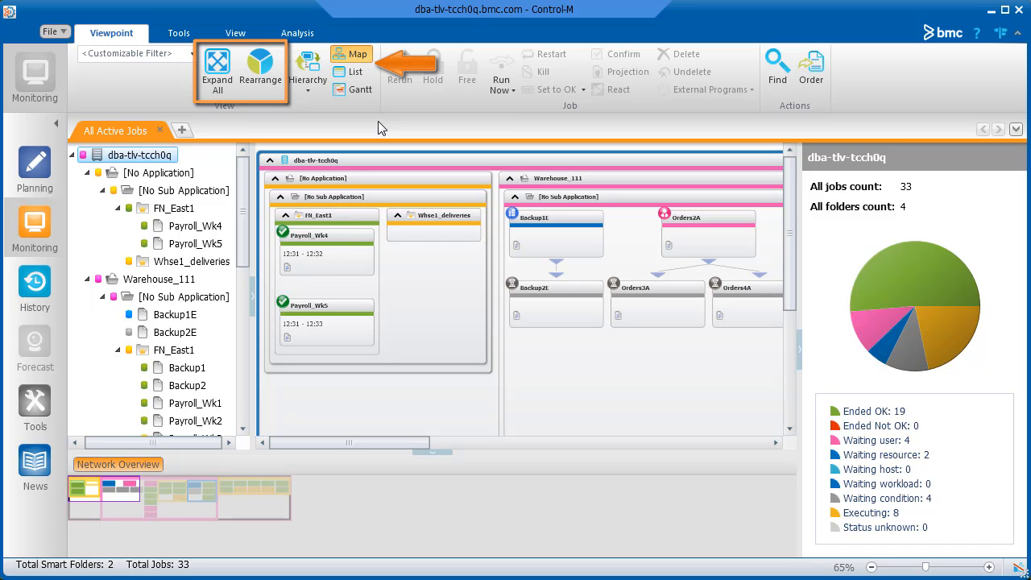
- Show All Active Jobs as a Gantt timeline, then as a Map grouped at SMART Folder level
{"action": "left_click", "coordinate": [360, 90]}
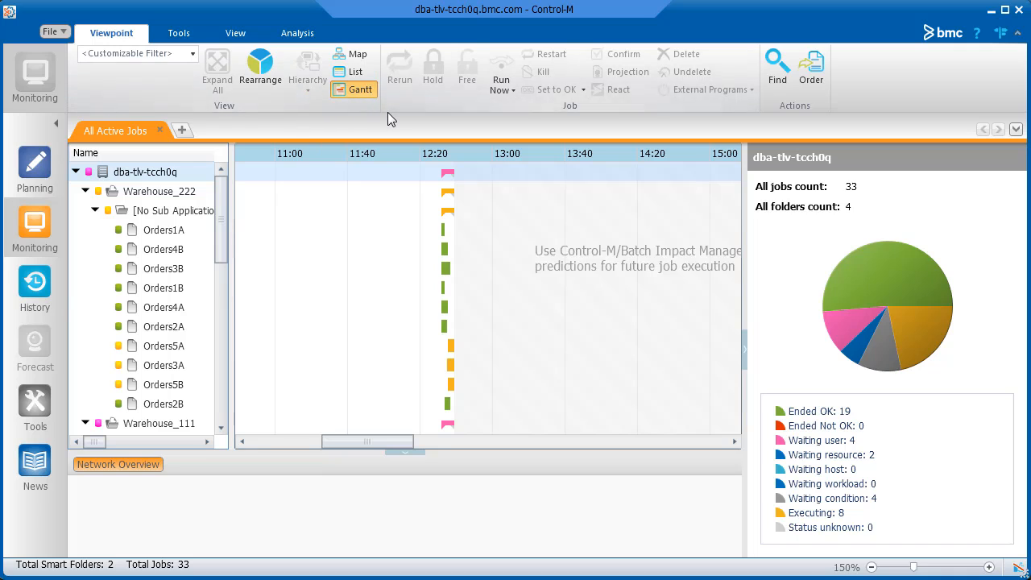
{"action": "left_click", "coordinate": [351, 54]}
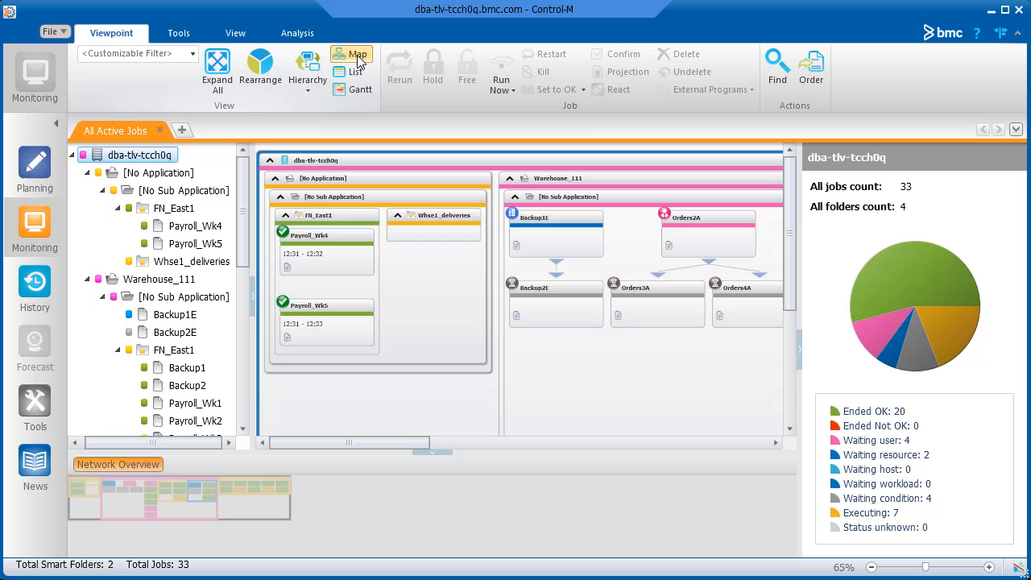
{"action": "left_click", "coordinate": [307, 71]}
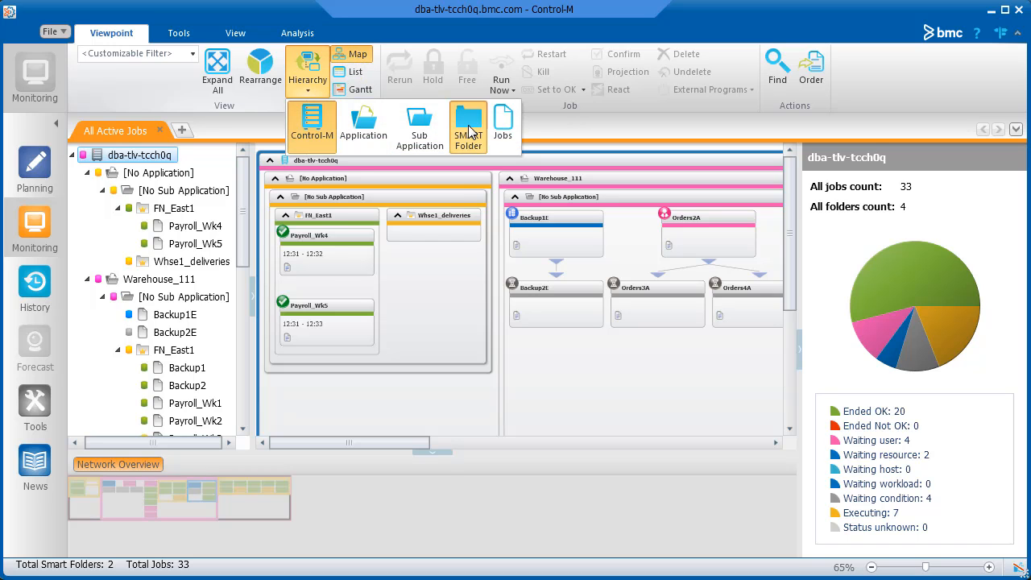
{"action": "left_click", "coordinate": [358, 53]}
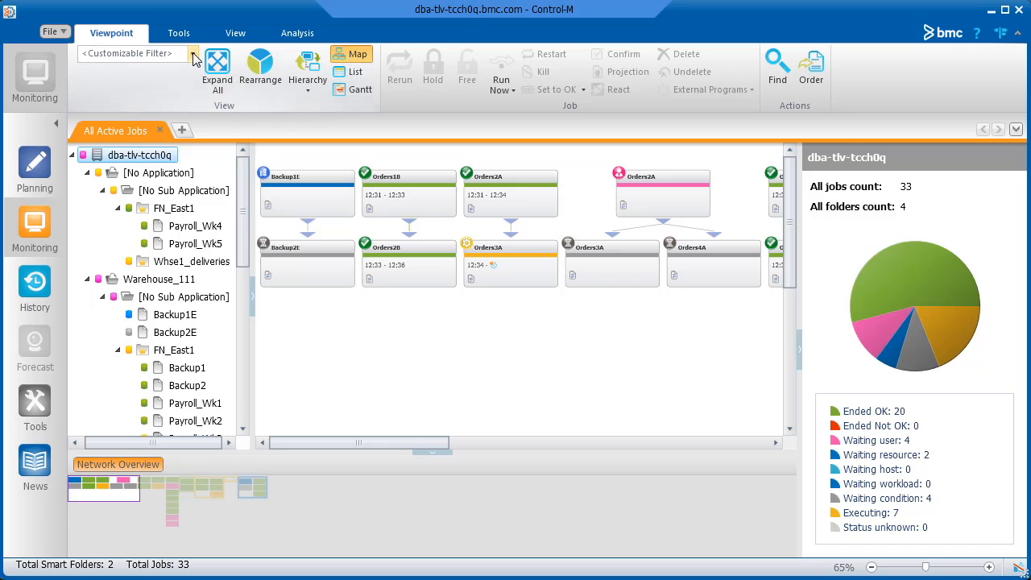
{"action": "left_click", "coordinate": [191, 53]}
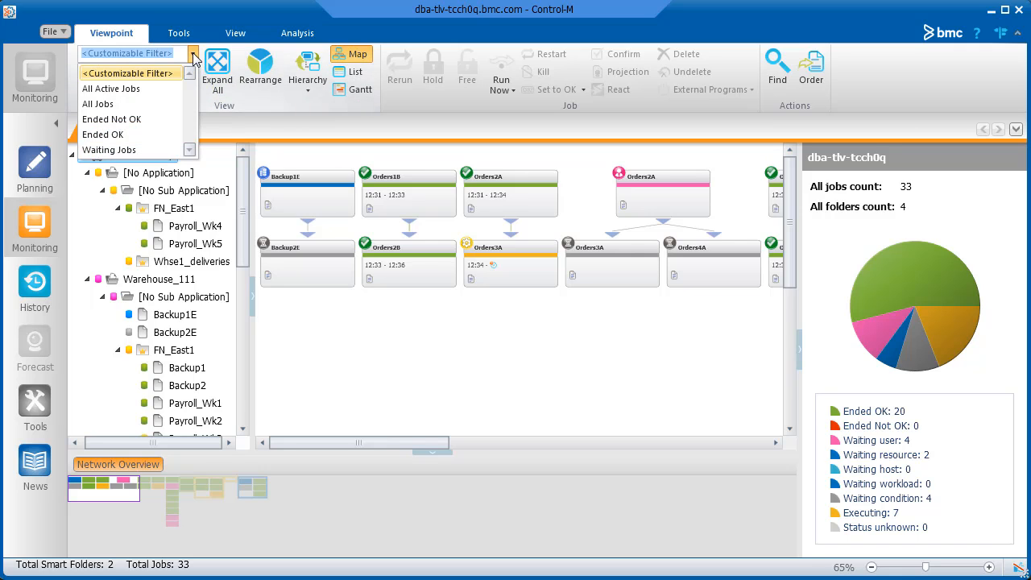
{"action": "left_click", "coordinate": [127, 73]}
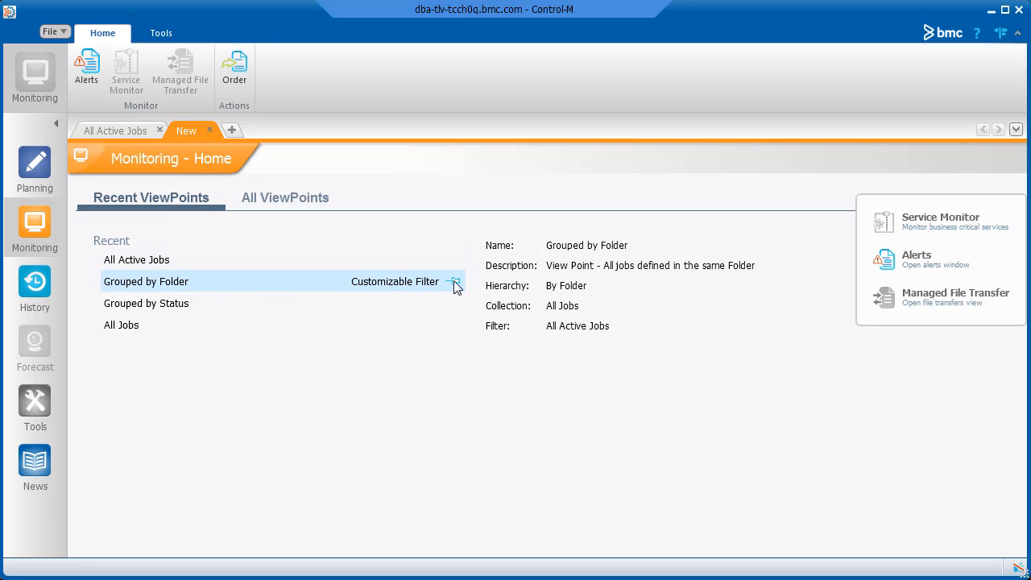
- Pin Grouped by Folder from the Recent ViewPoints list on Monitoring - Home
{"action": "left_click", "coordinate": [454, 281]}
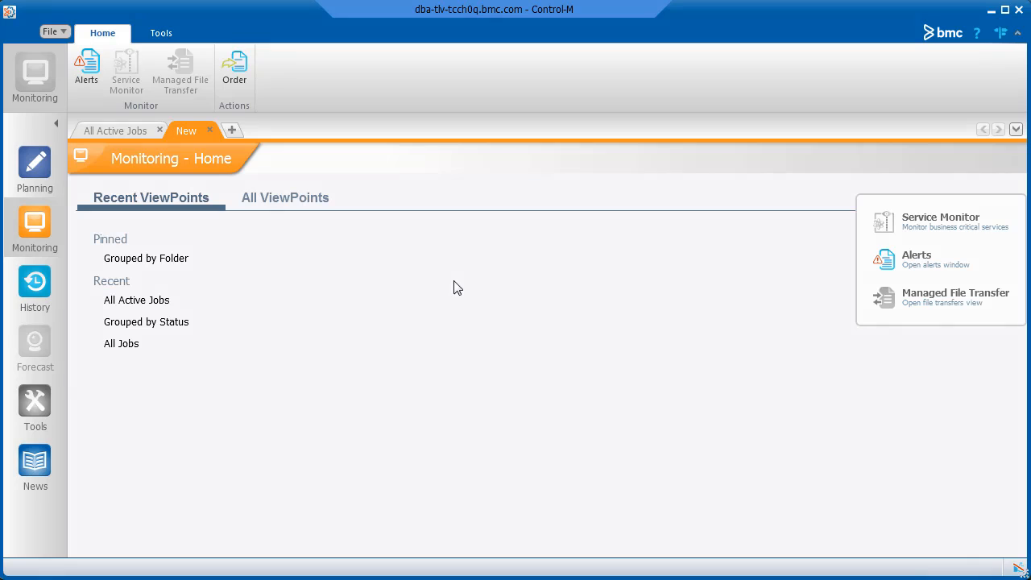